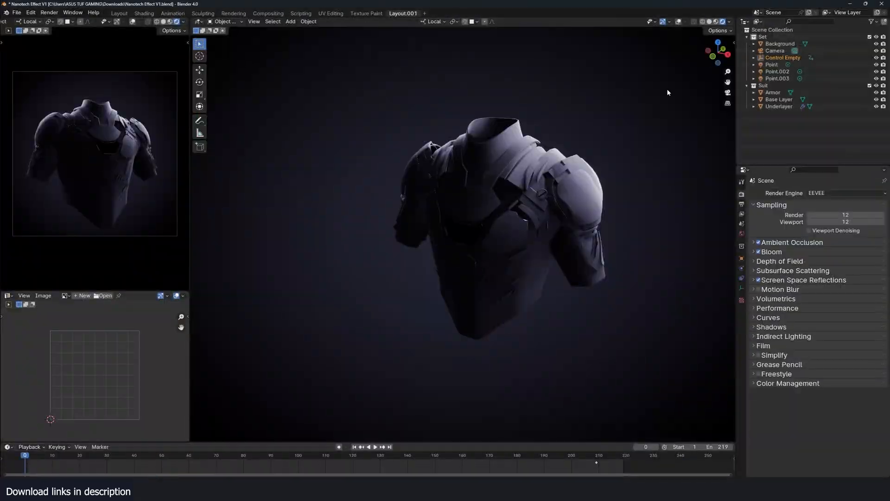
Open the Scale Armor project and view Body.001 with its Geometry Nodes armour scales
click(372, 446)
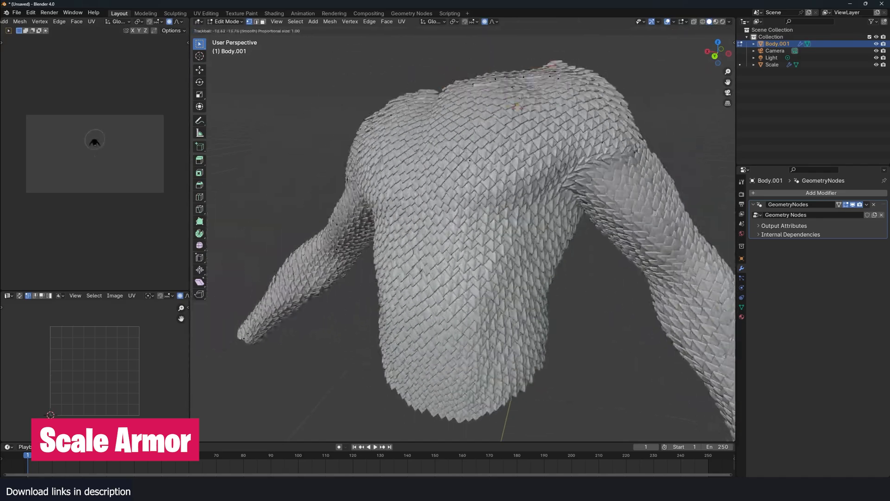
Select a furniture piece and the white cube, then show Link/Transfer Data's Copy Modifiers
click(411, 13)
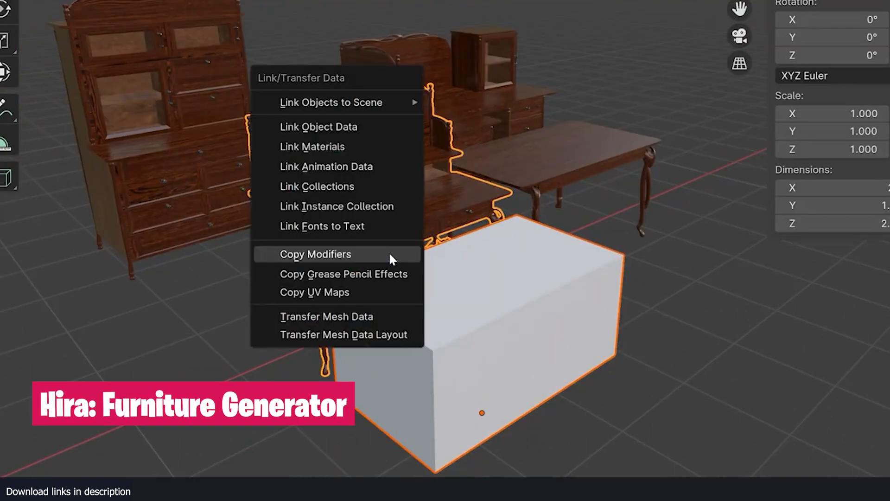
Open the Ultimate City Generator file and inspect the city object's citygen modifier settings
click(315, 254)
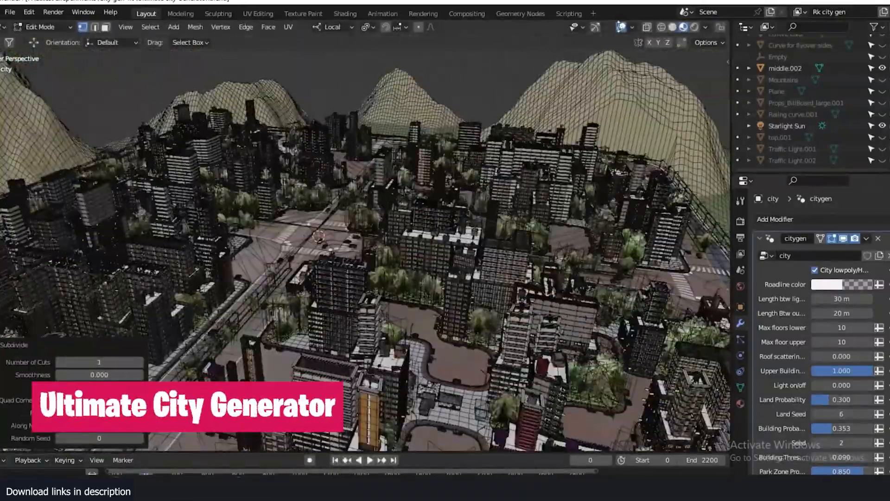
Open the Inflate demo scene, select the Torus and show the Inflate! sidebar panel
click(47, 27)
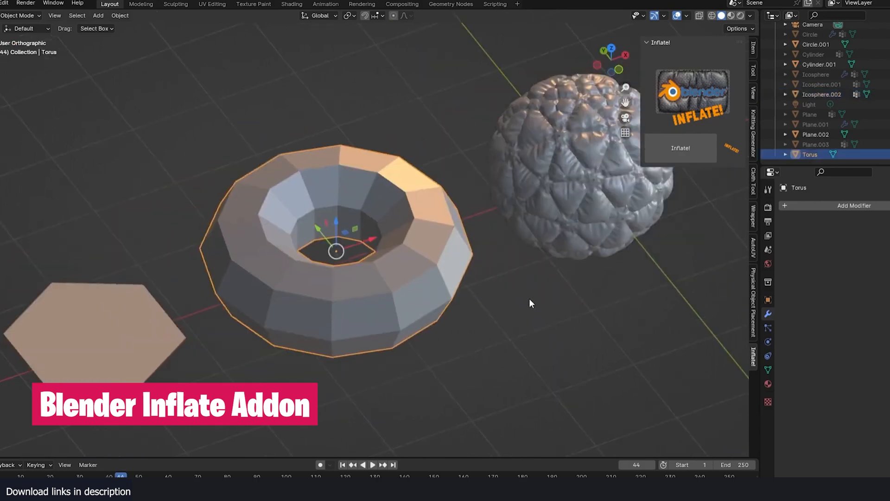
Select Cube.001 in the Spaceship Generator file and view its Spaceship Nodes inputs
click(681, 148)
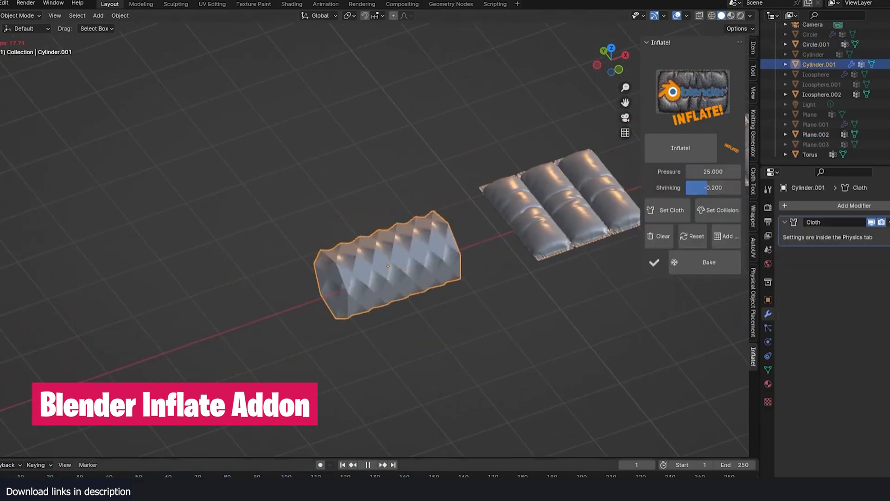
click(709, 262)
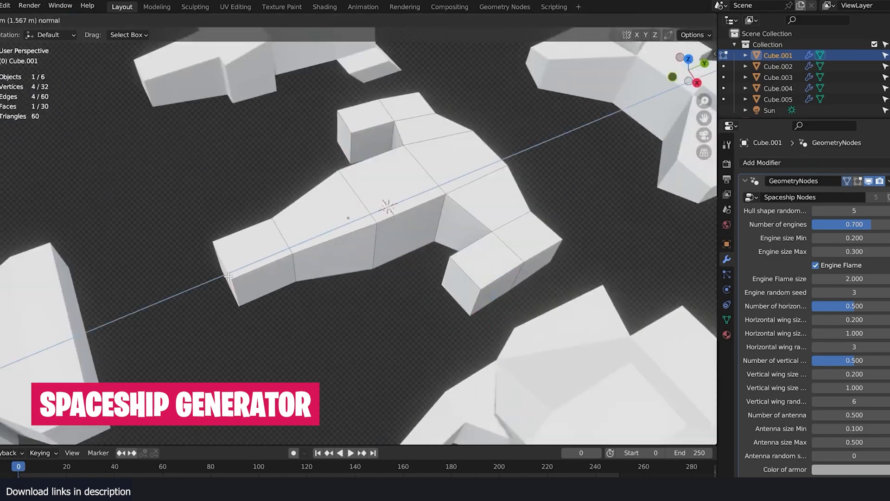
Open the Open Waters Generator scene and view its wave and capillary wave settings
click(778, 66)
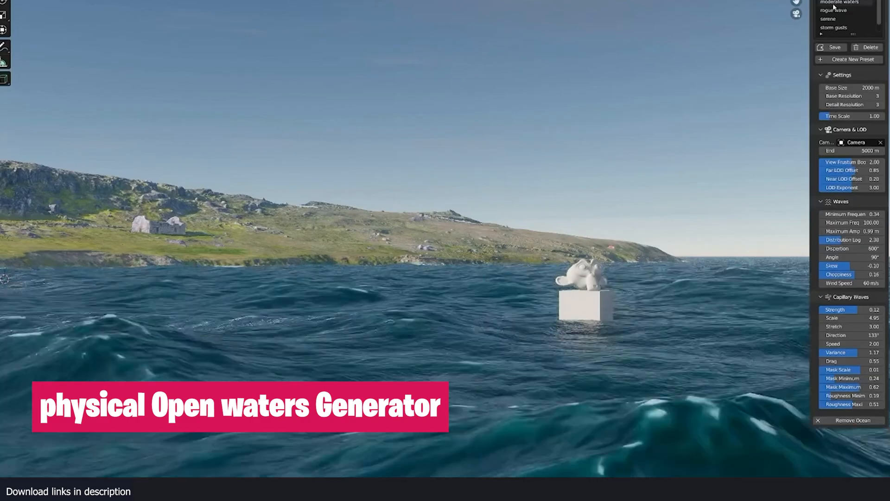
Switch wave presets, then drag the PBG 2 KWC Preset onto the Lowpoly human
click(831, 19)
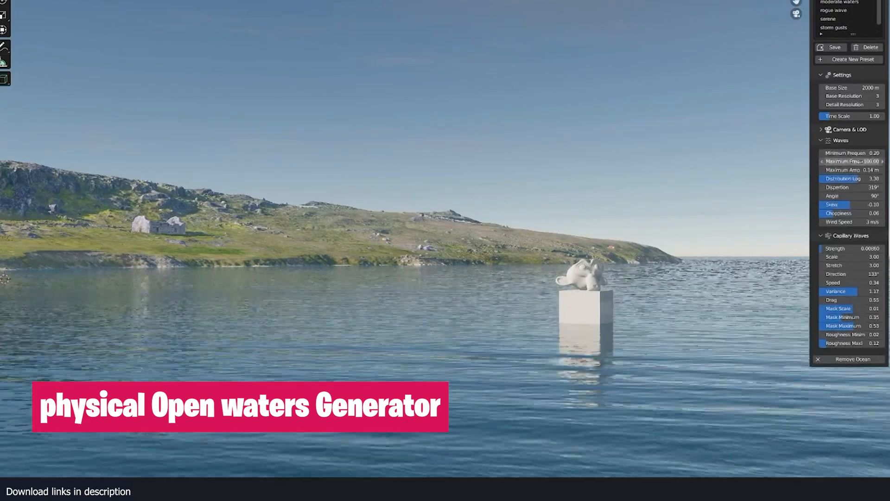
drag(851, 170, 875, 170)
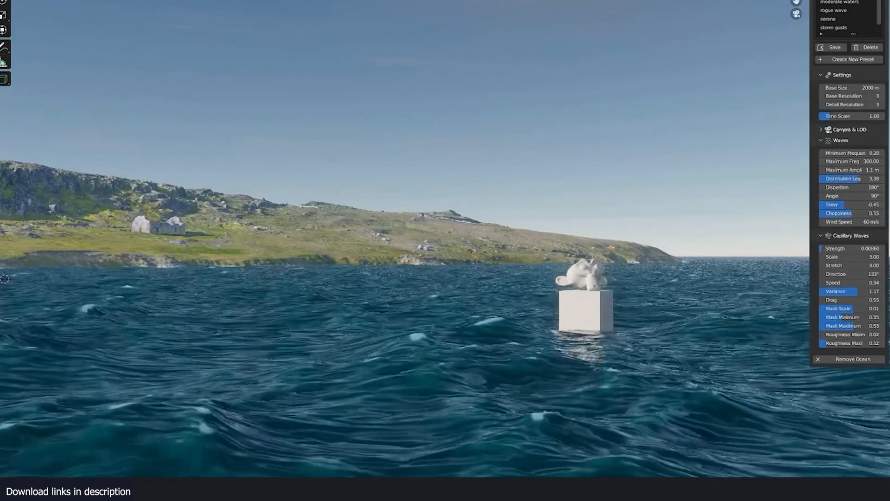
click(848, 59)
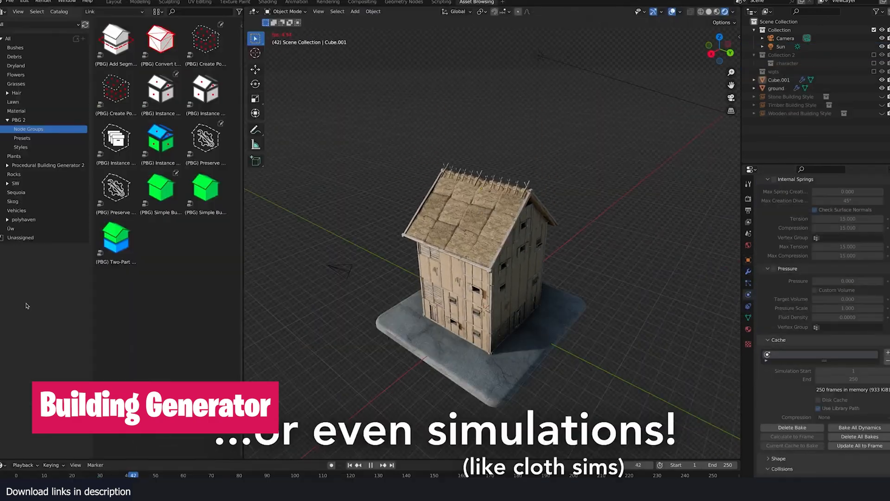
click(22, 138)
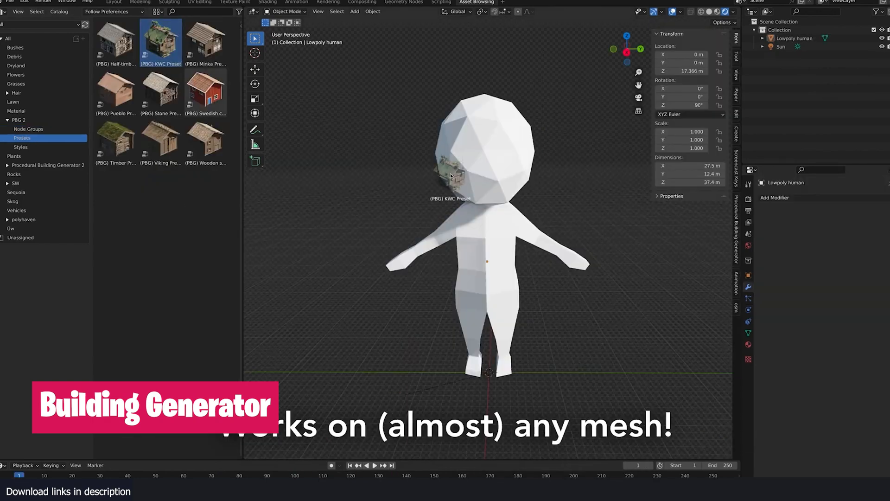